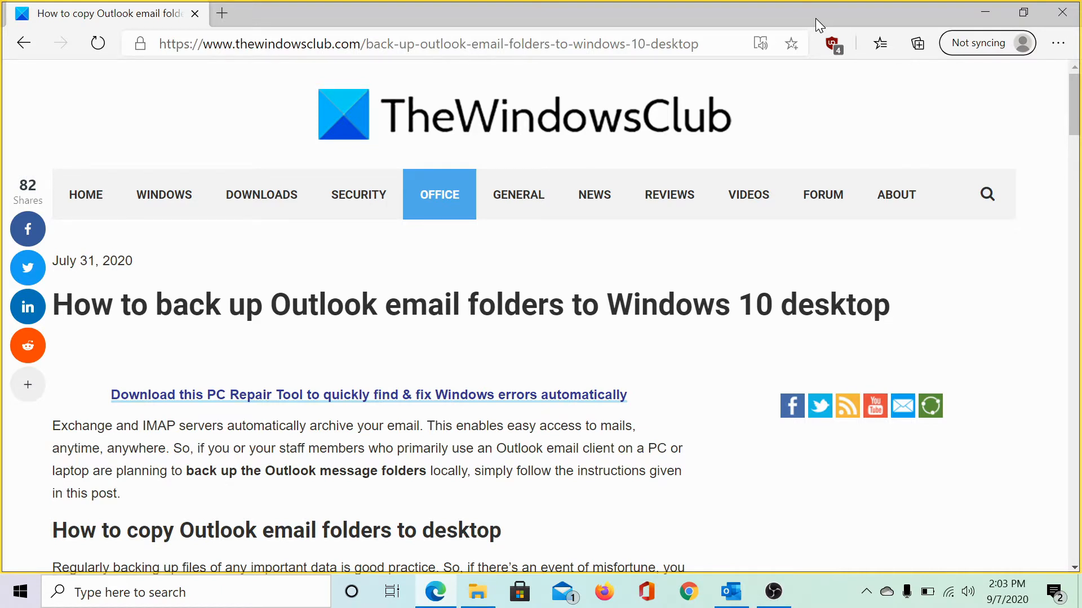
{"action": "mouse_move", "coordinate": [816, 13]}
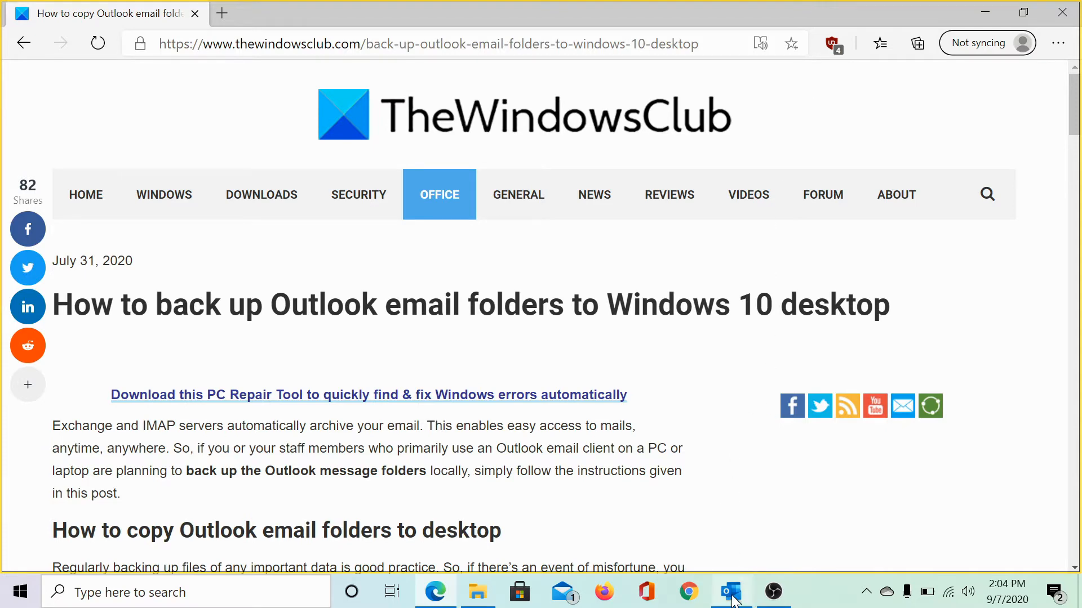
Switch from the browser article to the Outlook inbox window.
{"action": "left_click", "coordinate": [730, 592]}
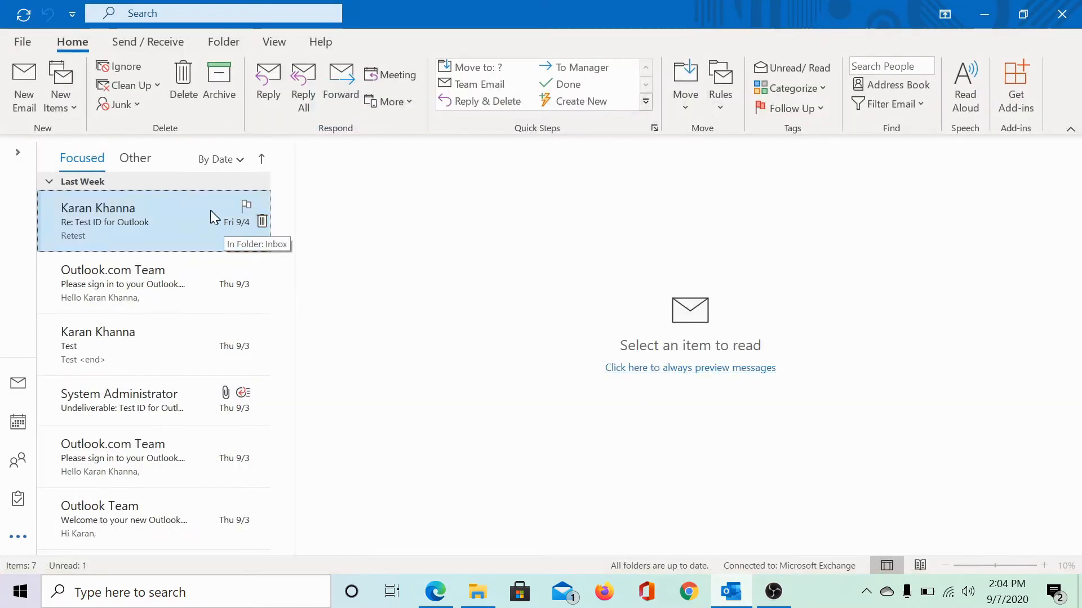
{"action": "mouse_move", "coordinate": [191, 259]}
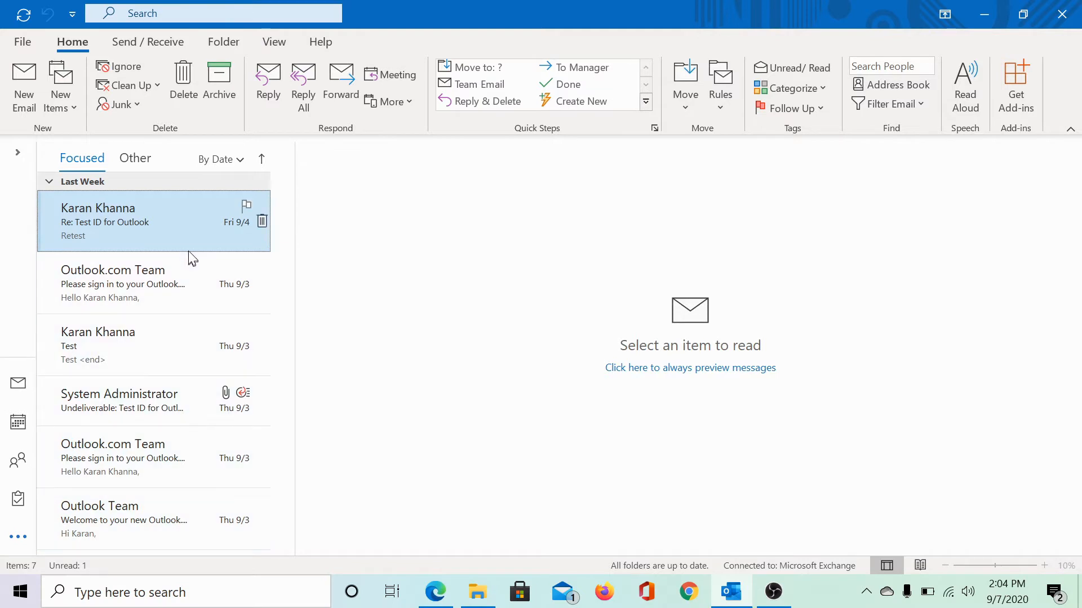
{"action": "mouse_move", "coordinate": [191, 250]}
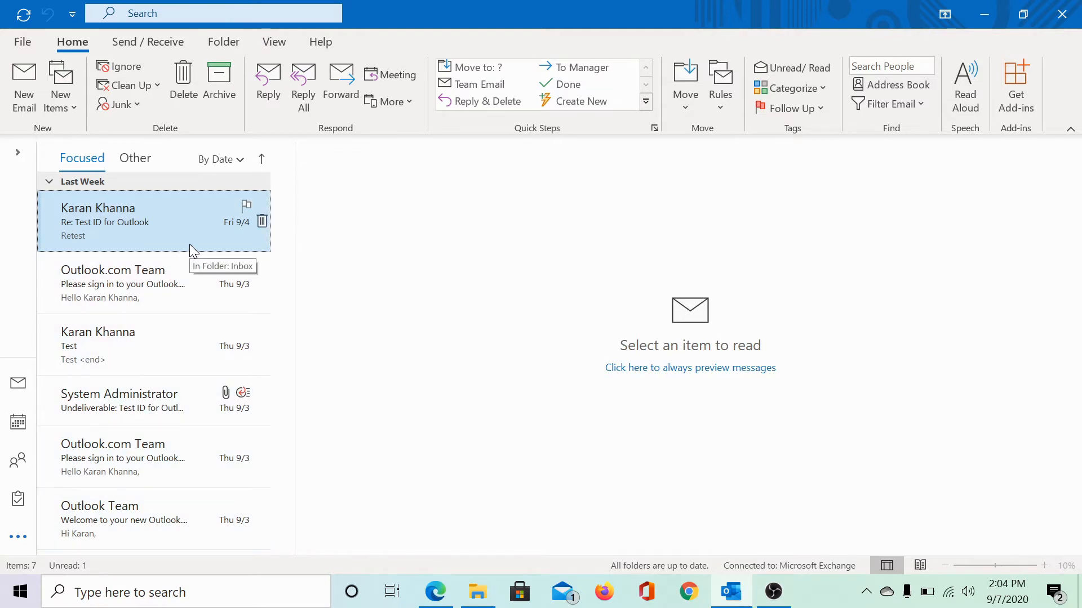
{"action": "mouse_move", "coordinate": [163, 166]}
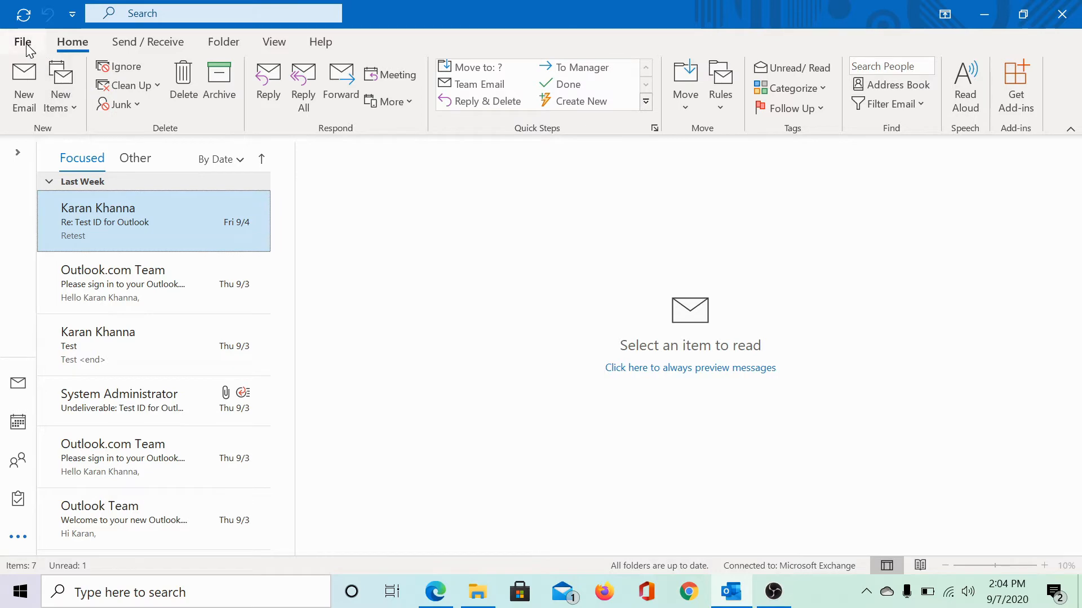
Launch the Import and Export Wizard from File > Open & Export.
{"action": "left_click", "coordinate": [22, 41]}
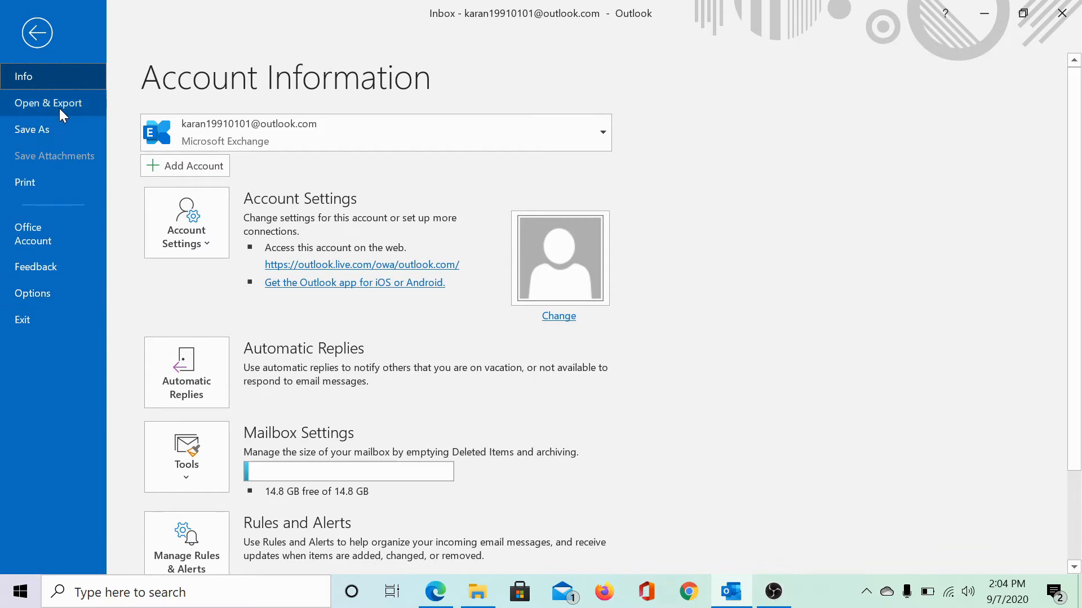
{"action": "left_click", "coordinate": [49, 103]}
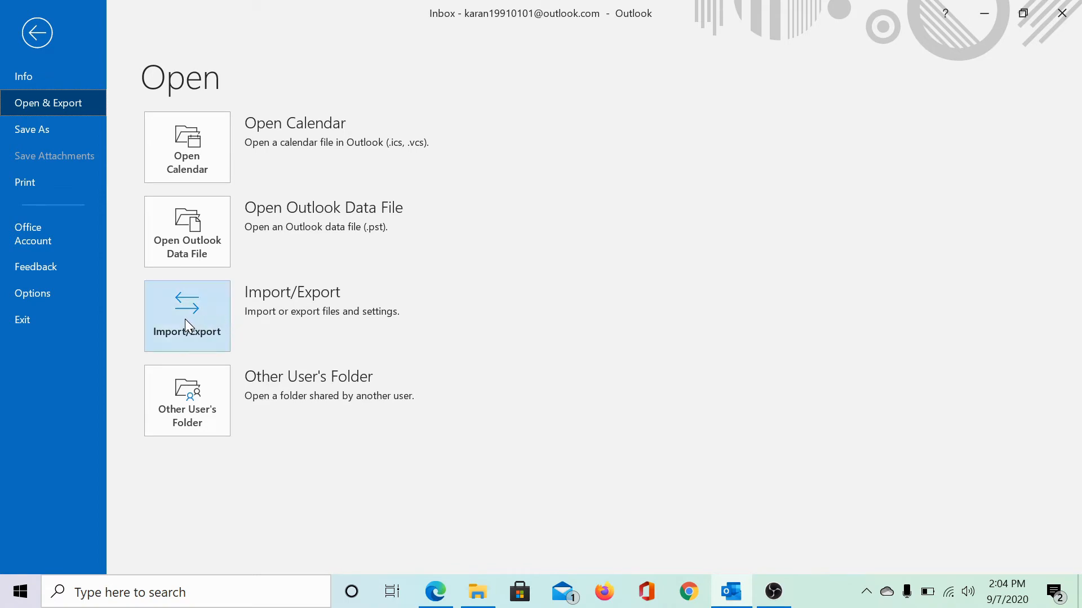
{"action": "left_click", "coordinate": [186, 315]}
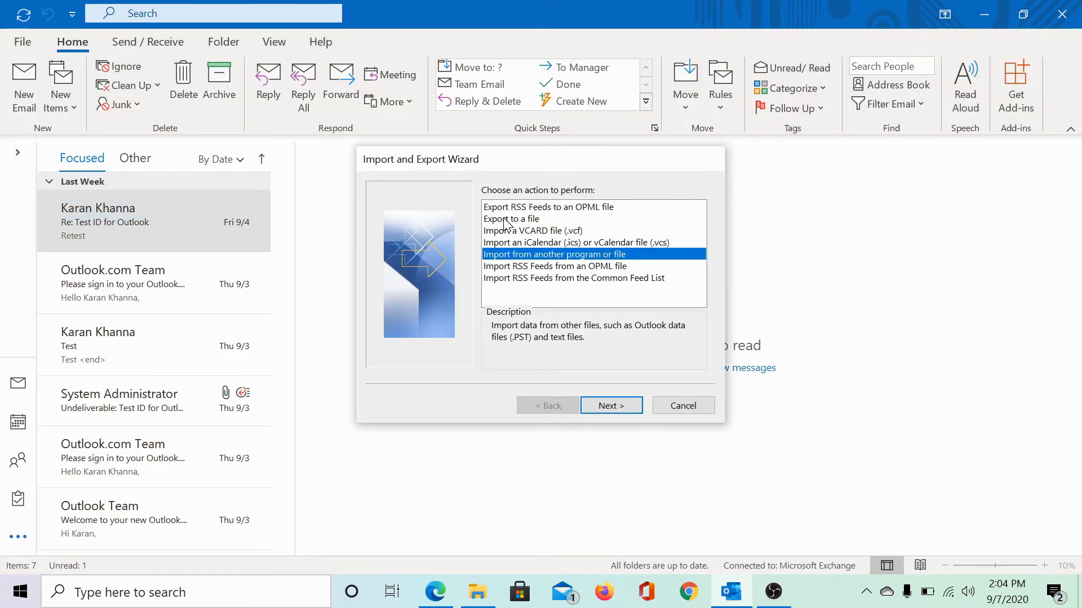
Choose 'Export to a file' as an Outlook Data File (.pst), including subfolders.
{"action": "left_click", "coordinate": [510, 218]}
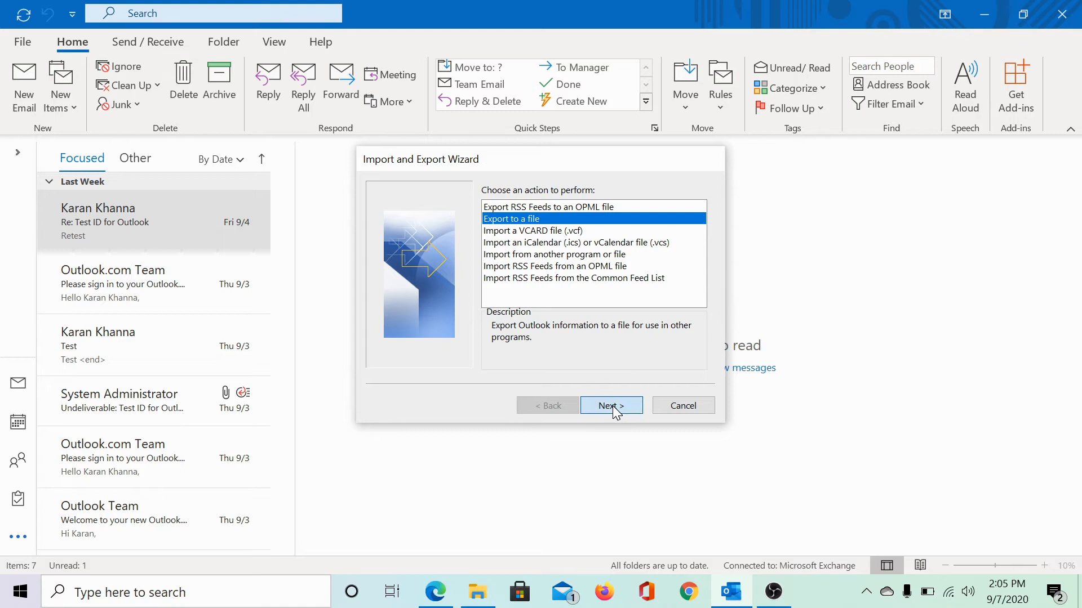
{"action": "left_click", "coordinate": [609, 404]}
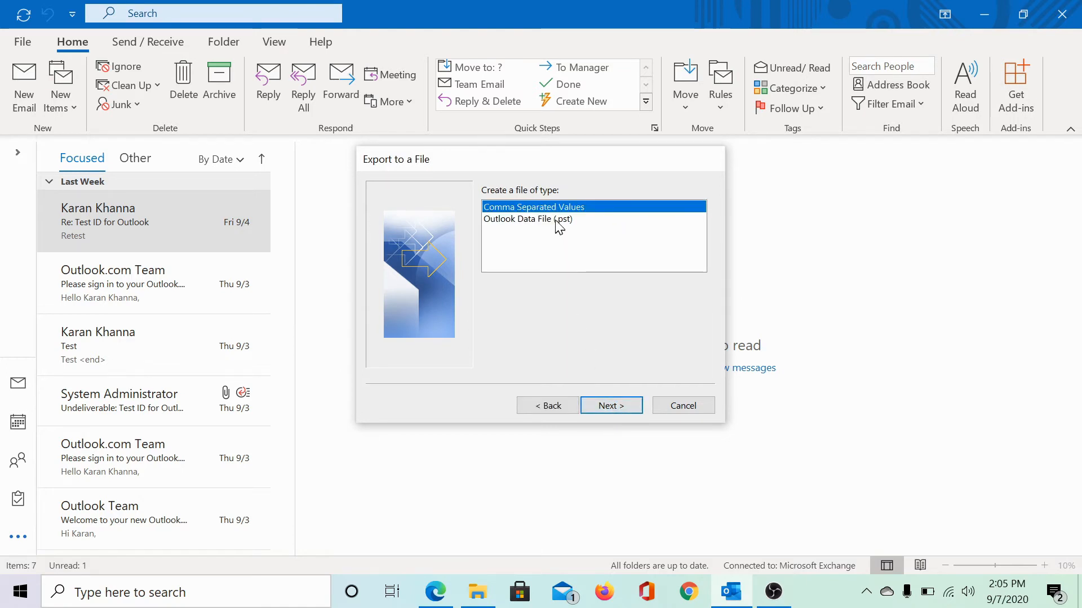
{"action": "left_click", "coordinate": [528, 218]}
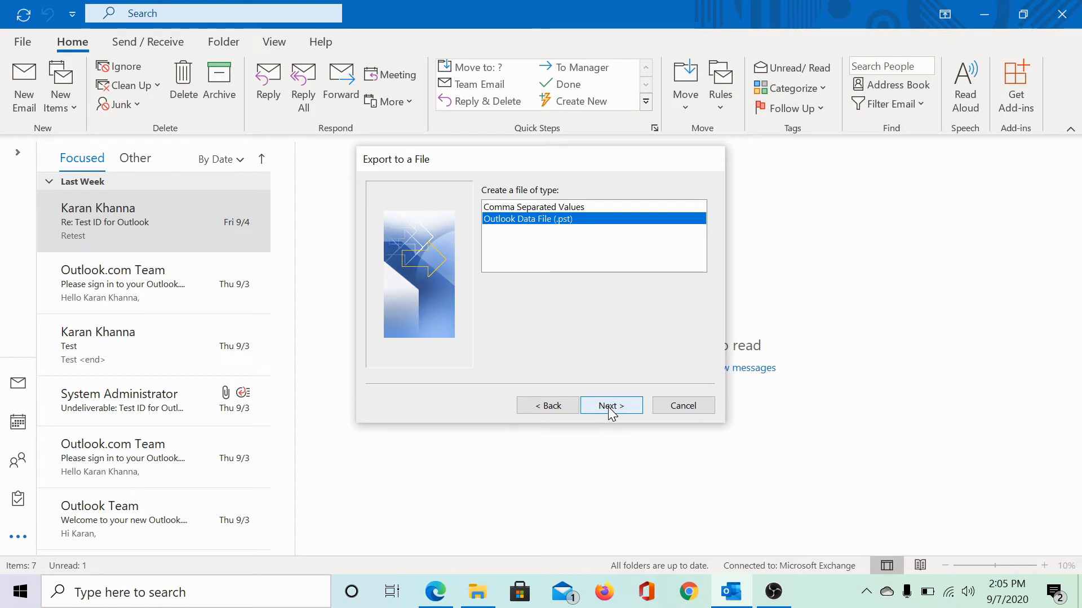
{"action": "left_click", "coordinate": [610, 404]}
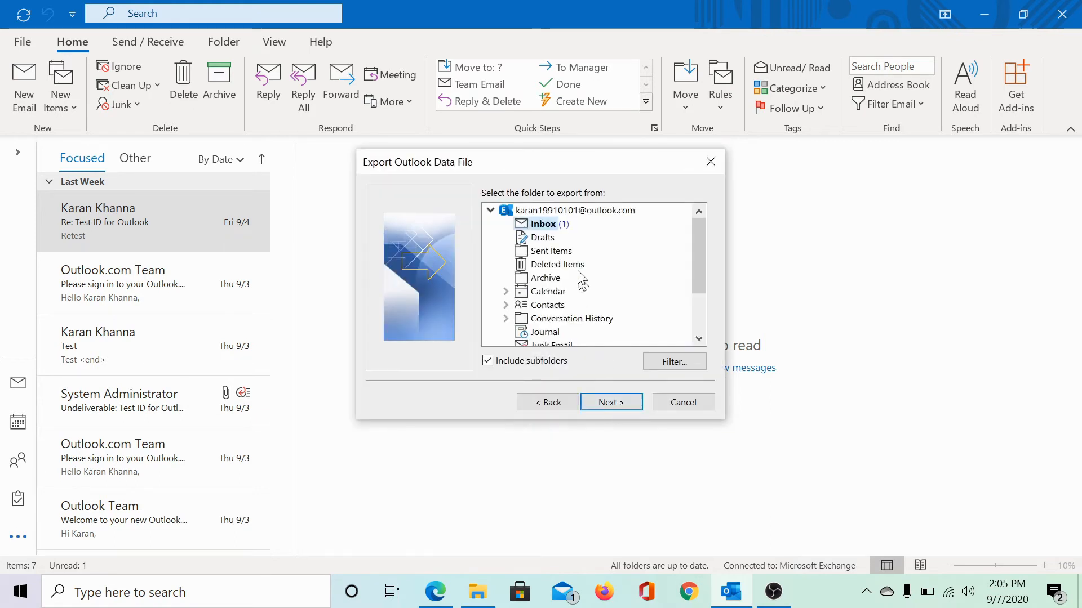
{"action": "mouse_move", "coordinate": [566, 248]}
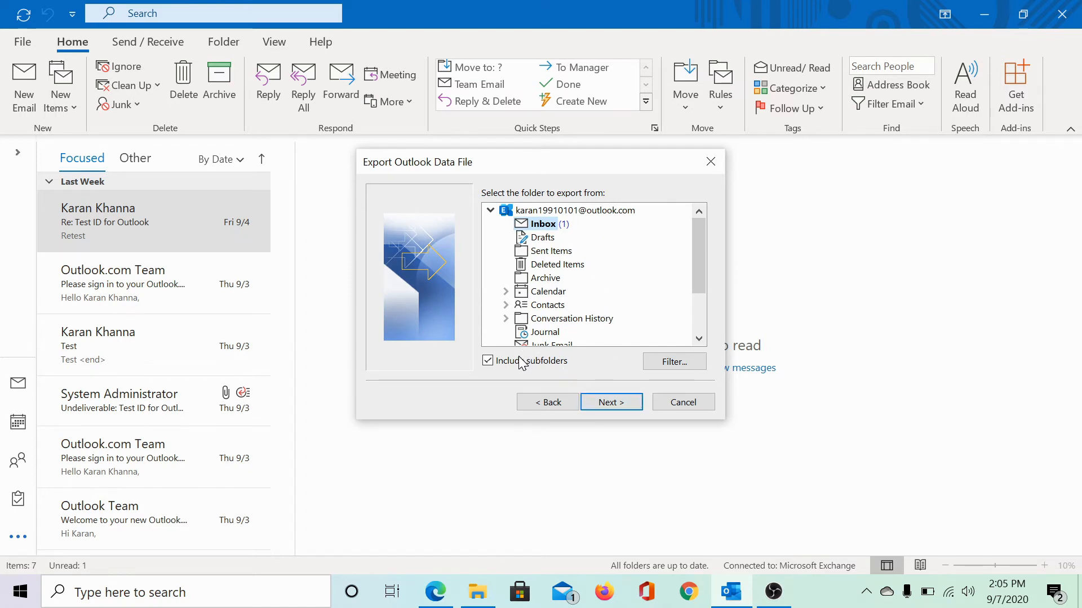
{"action": "mouse_move", "coordinate": [584, 378]}
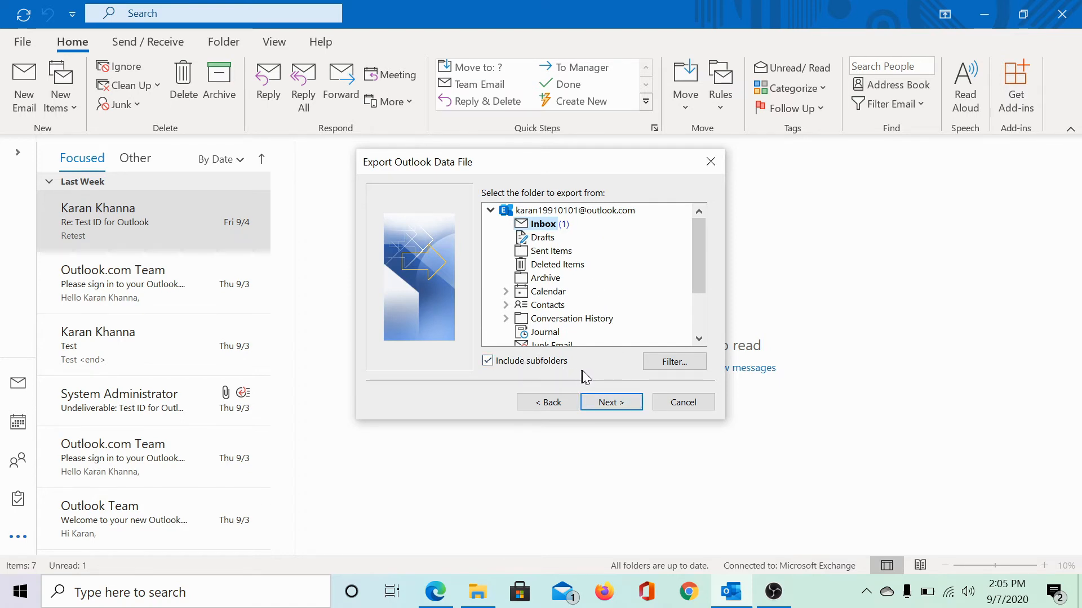
{"action": "left_click", "coordinate": [673, 361]}
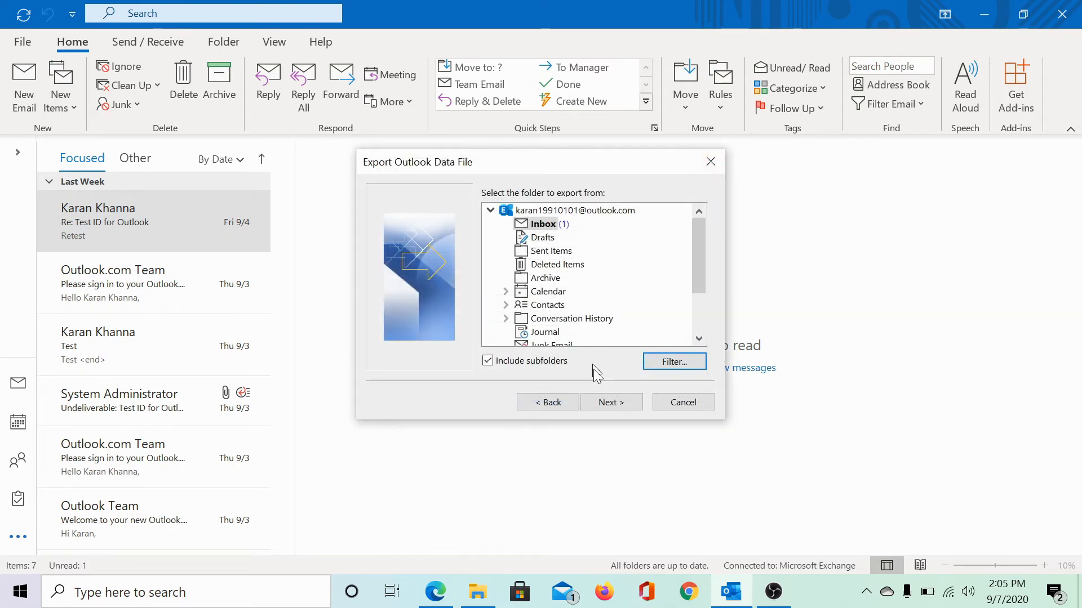
Export the whole mailbox to backup.pst on the Desktop and finish the wizard.
{"action": "left_click", "coordinate": [610, 402]}
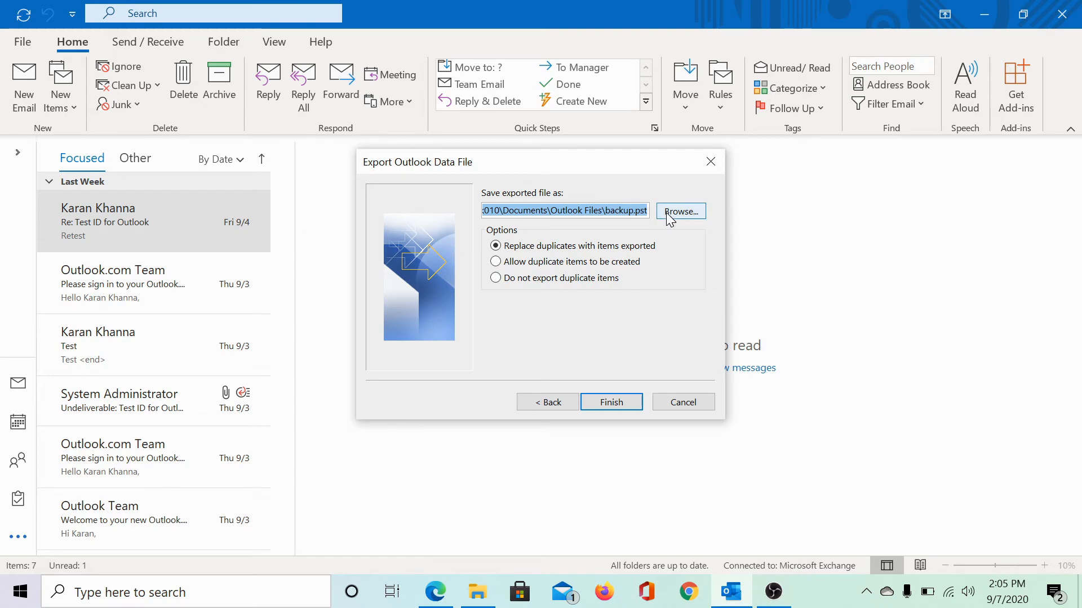
{"action": "left_click", "coordinate": [680, 210]}
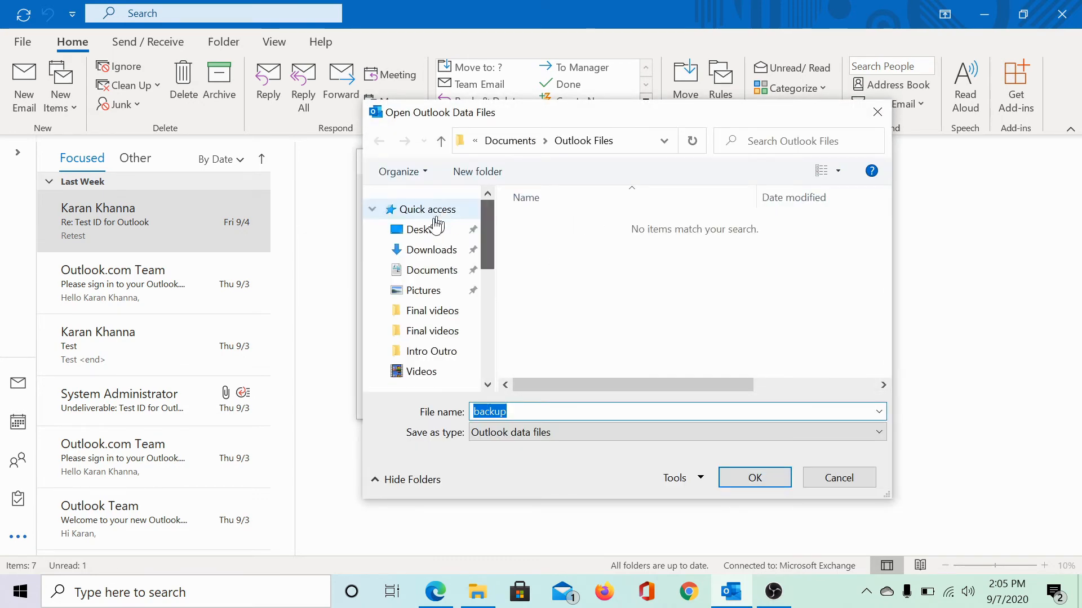
{"action": "left_click", "coordinate": [425, 230]}
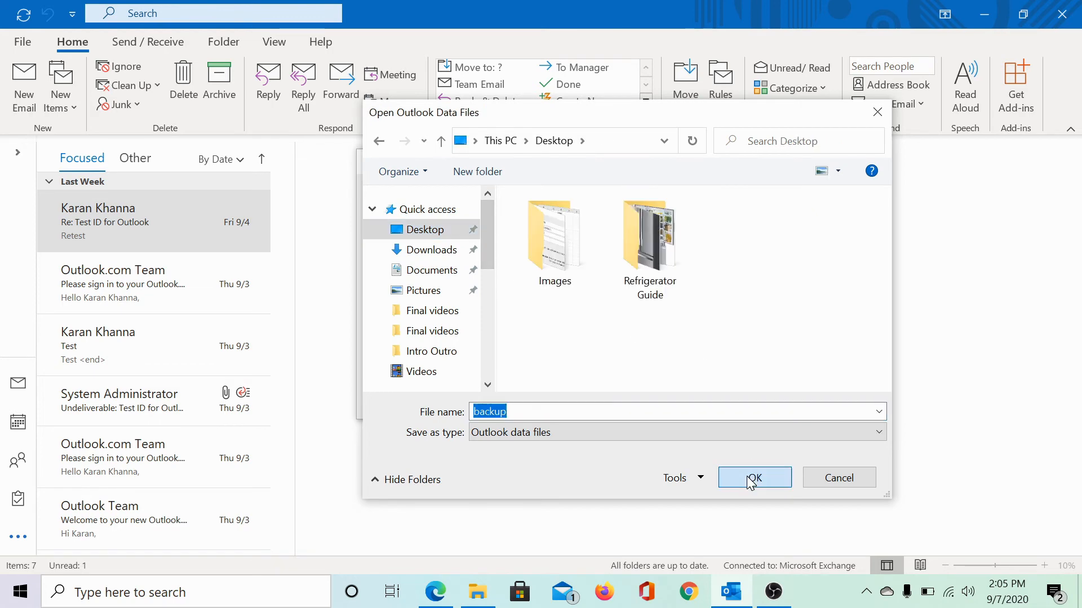
{"action": "left_click", "coordinate": [754, 478]}
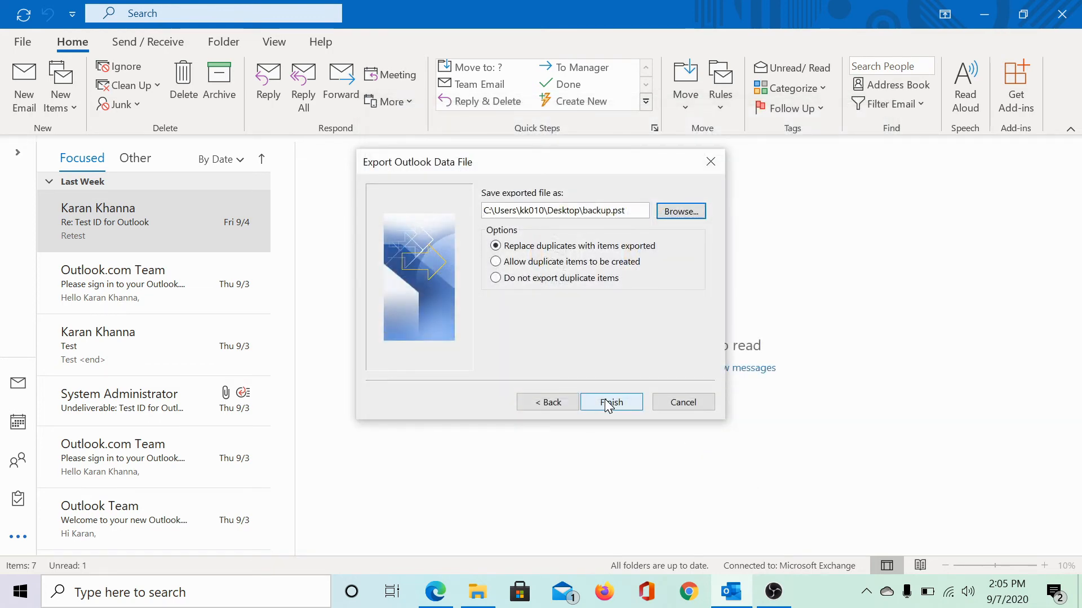
{"action": "left_click", "coordinate": [610, 402]}
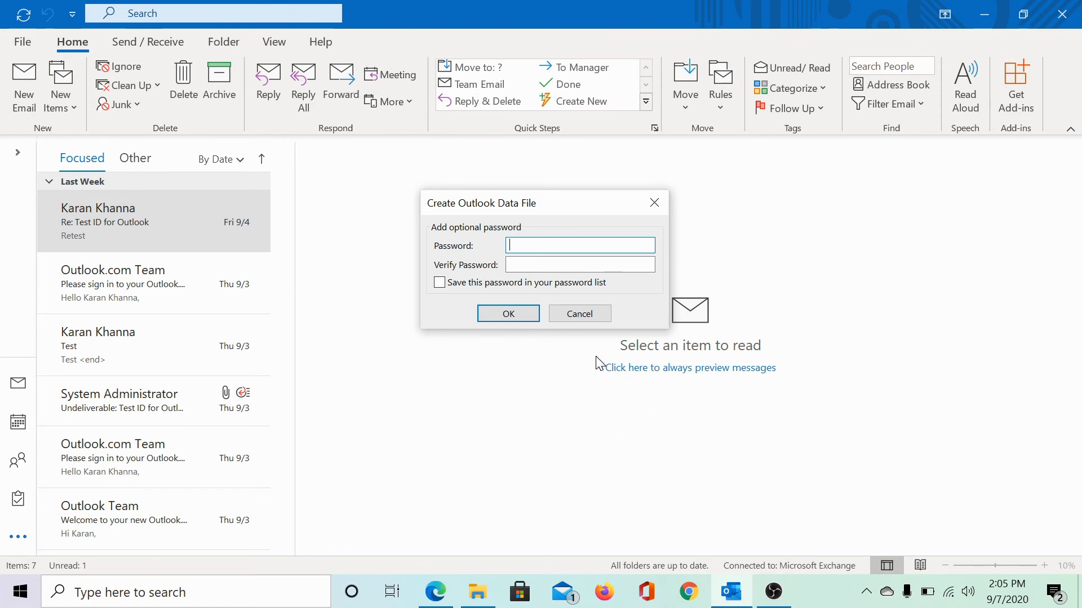
{"action": "mouse_move", "coordinate": [595, 357]}
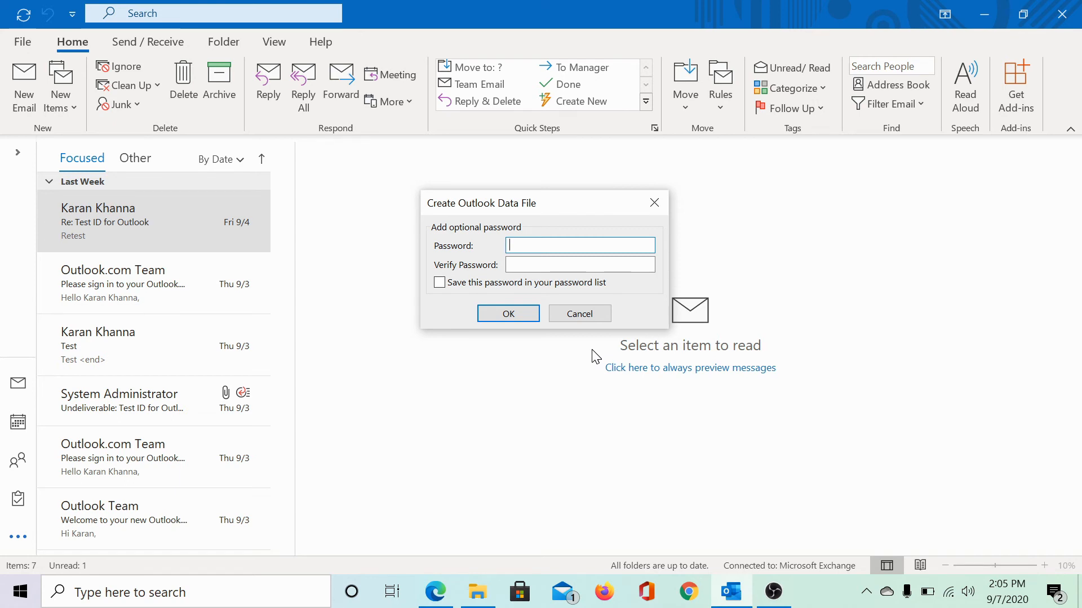
Enter and verify a password, save it in the password list, and confirm the export.
{"action": "type", "text": "***"}
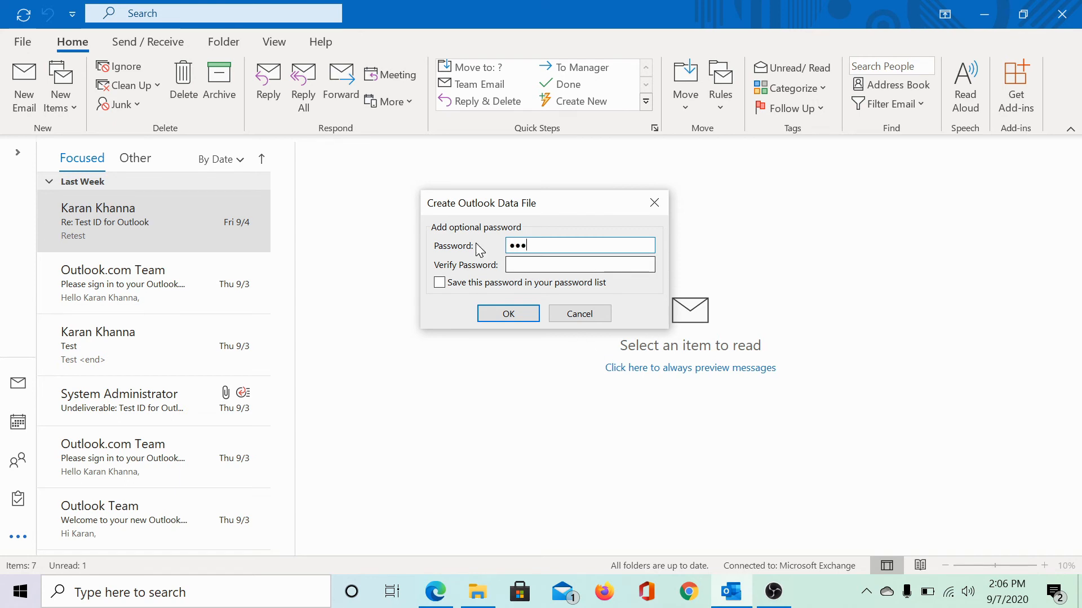
{"action": "type", "text": "••"}
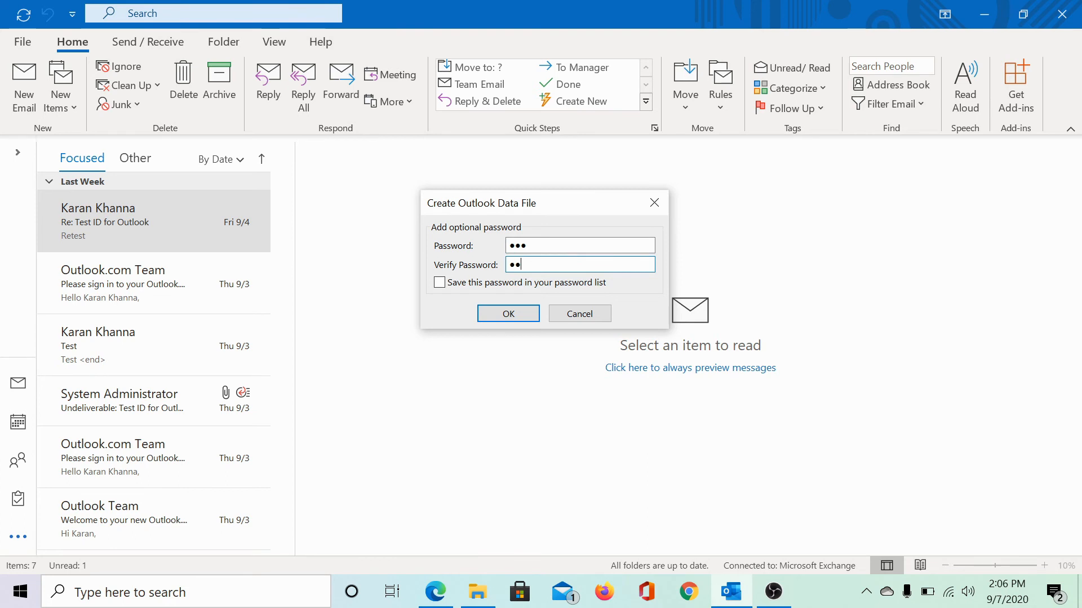
{"action": "type", "text": "•"}
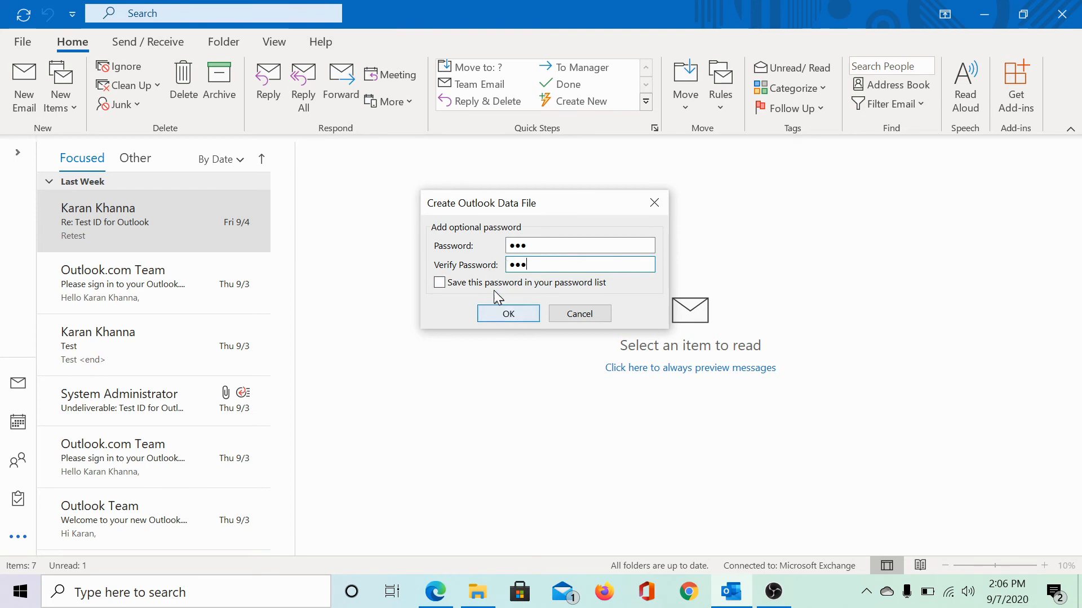
{"action": "left_click", "coordinate": [438, 283]}
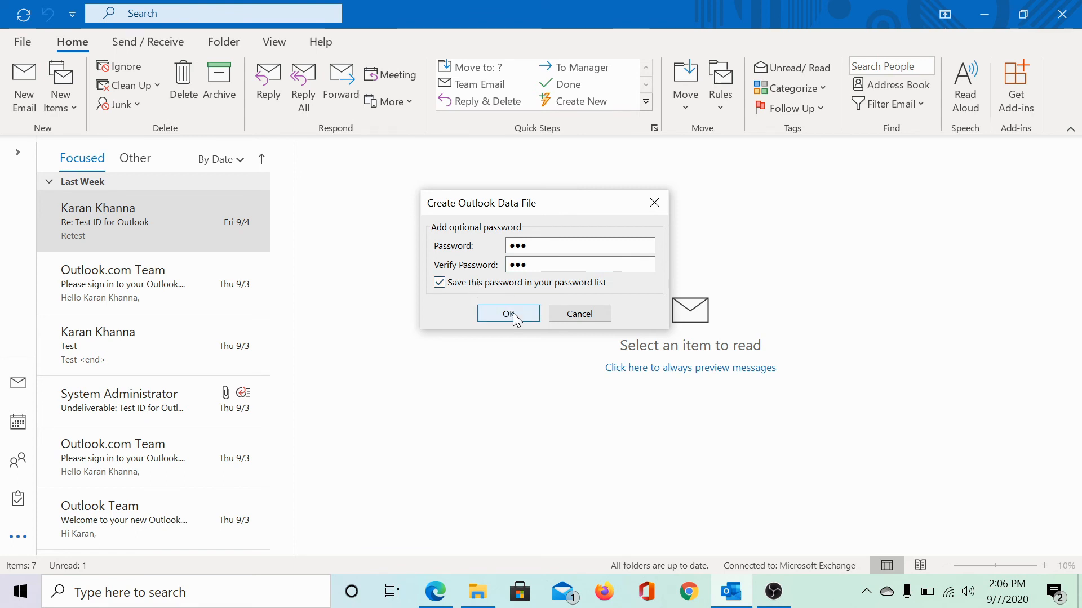
{"action": "left_click", "coordinate": [508, 313]}
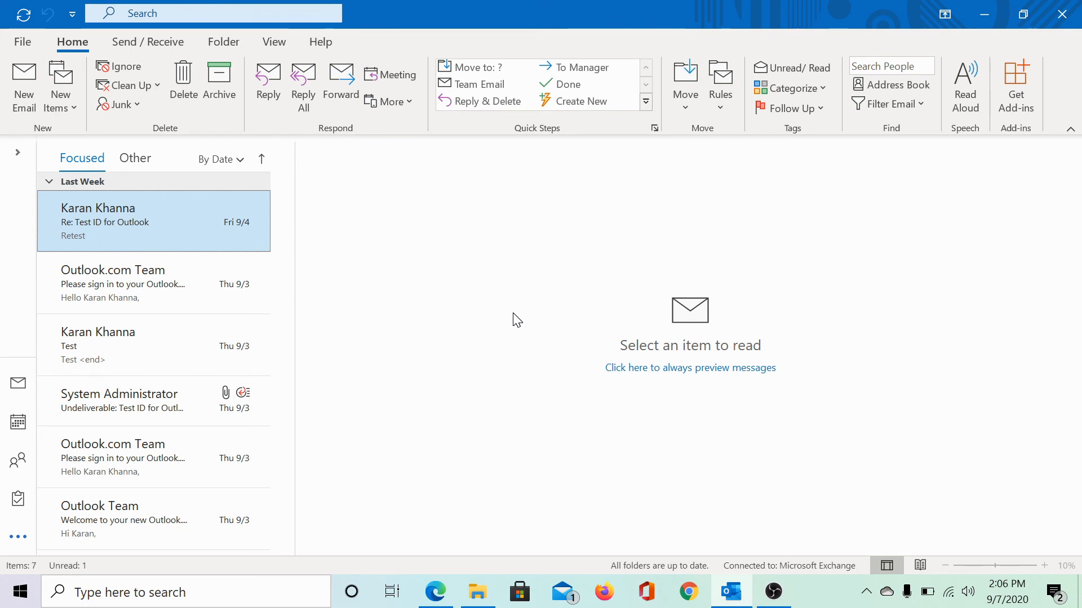
{"action": "mouse_move", "coordinate": [511, 316]}
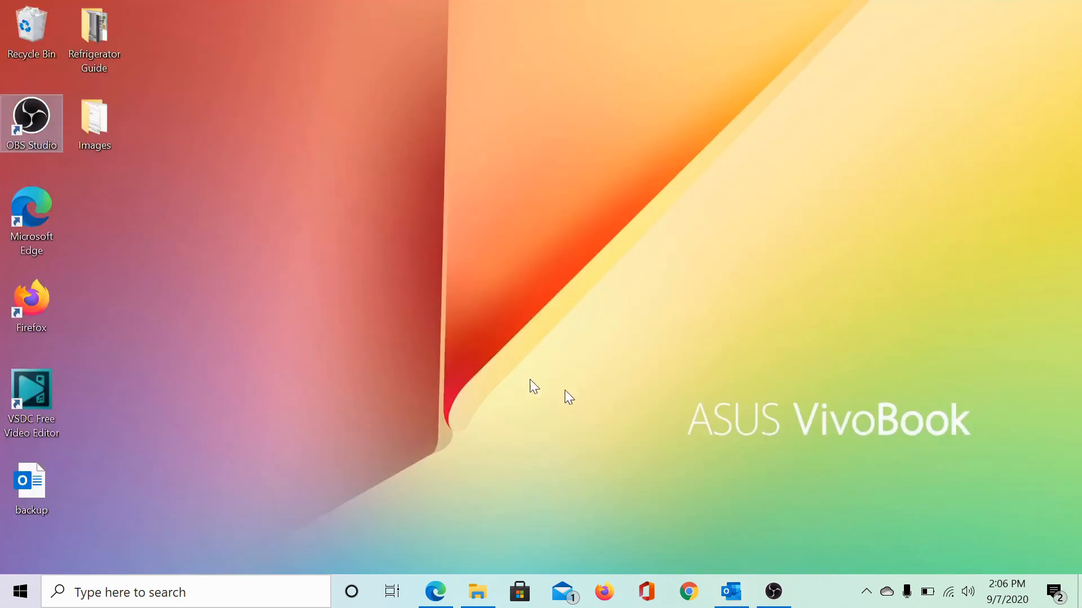
{"action": "mouse_move", "coordinate": [152, 488]}
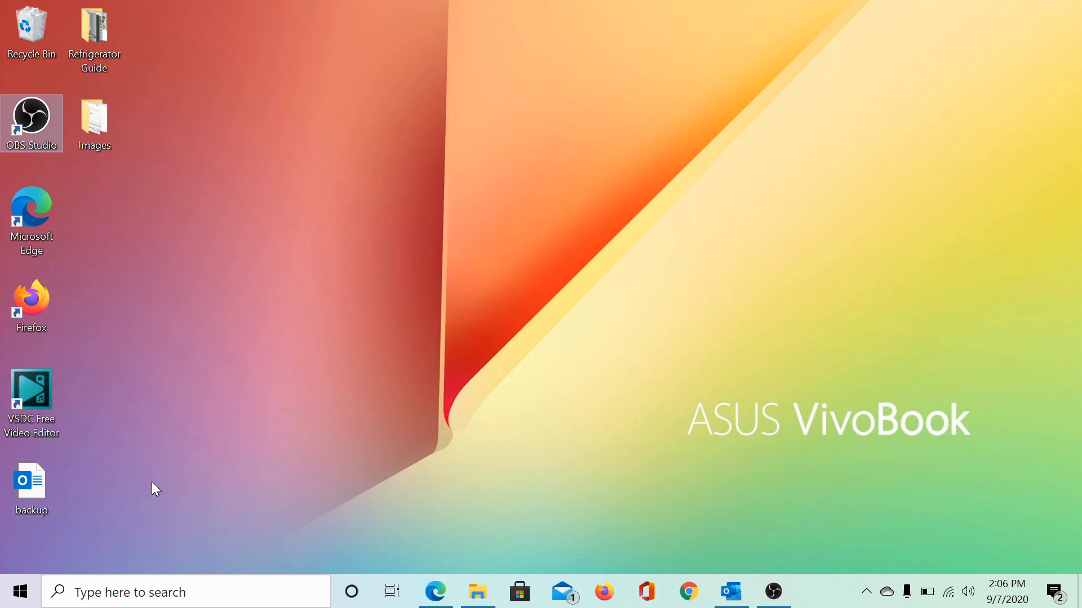
{"action": "mouse_move", "coordinate": [158, 486]}
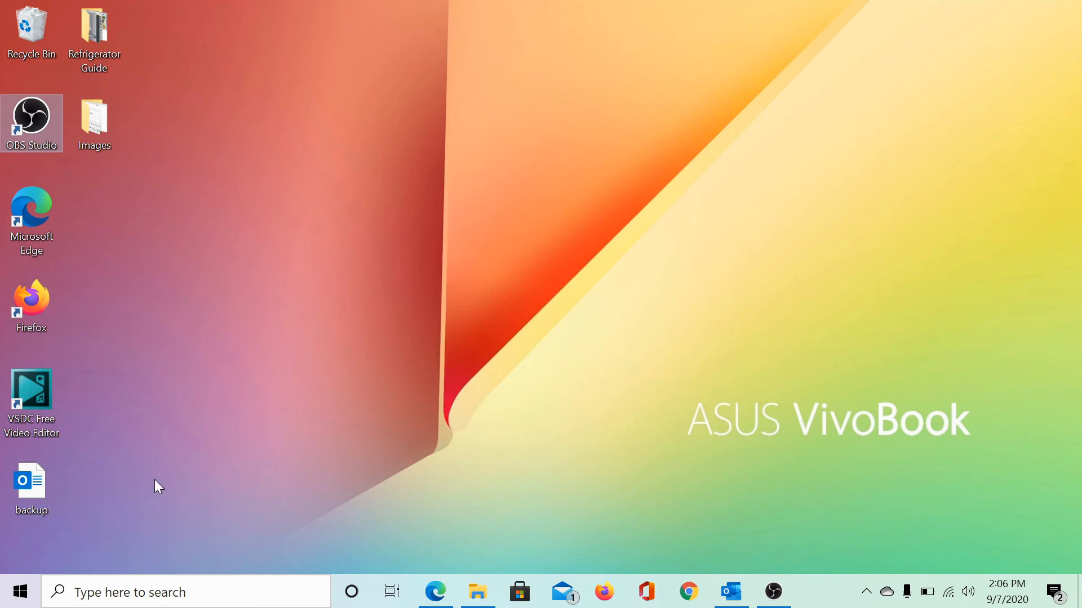
{"action": "mouse_move", "coordinate": [403, 530]}
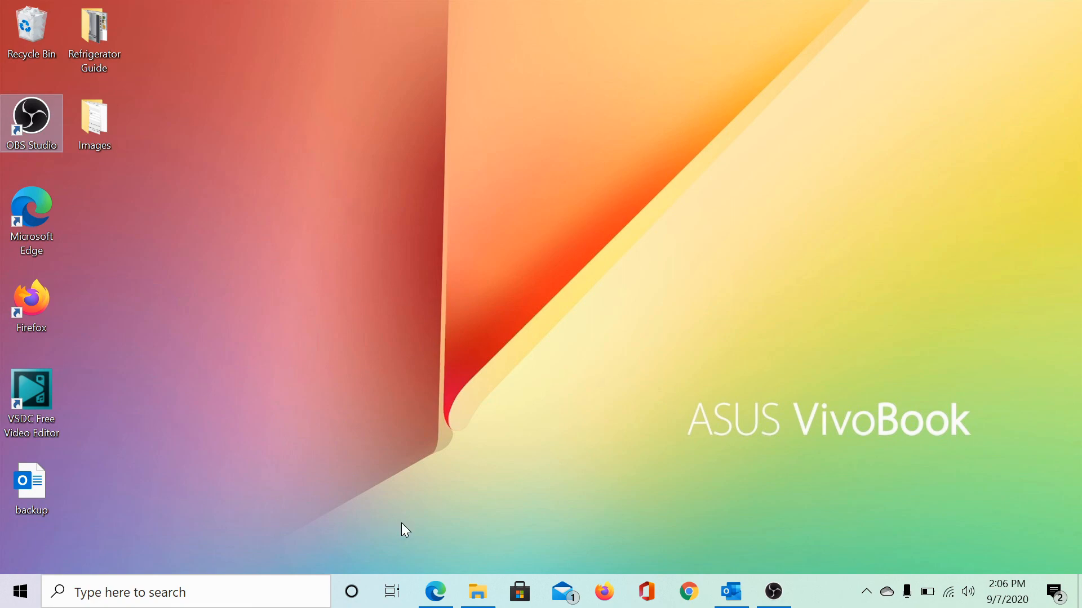